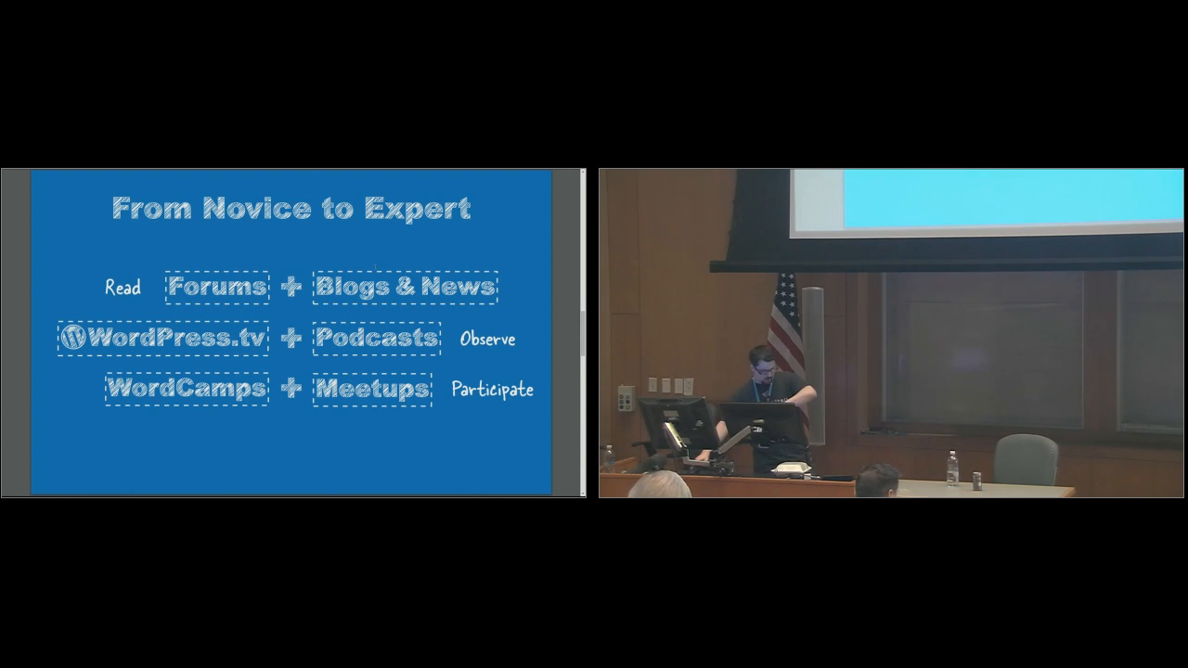
pyautogui.press('Right')
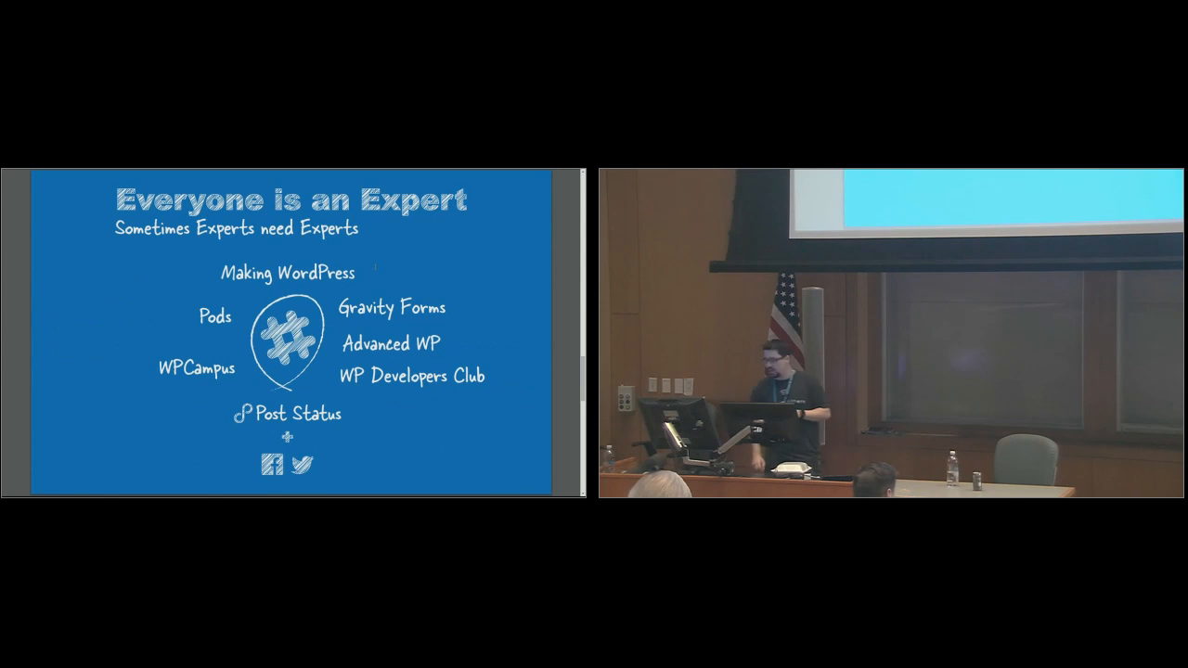